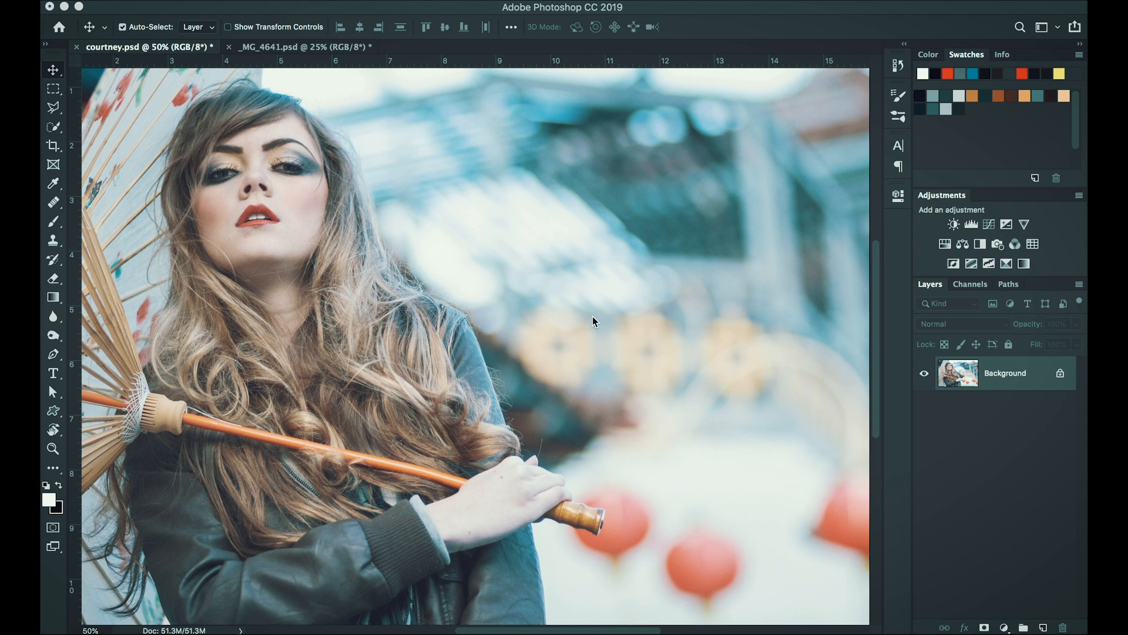
mouse_move(939, 495)
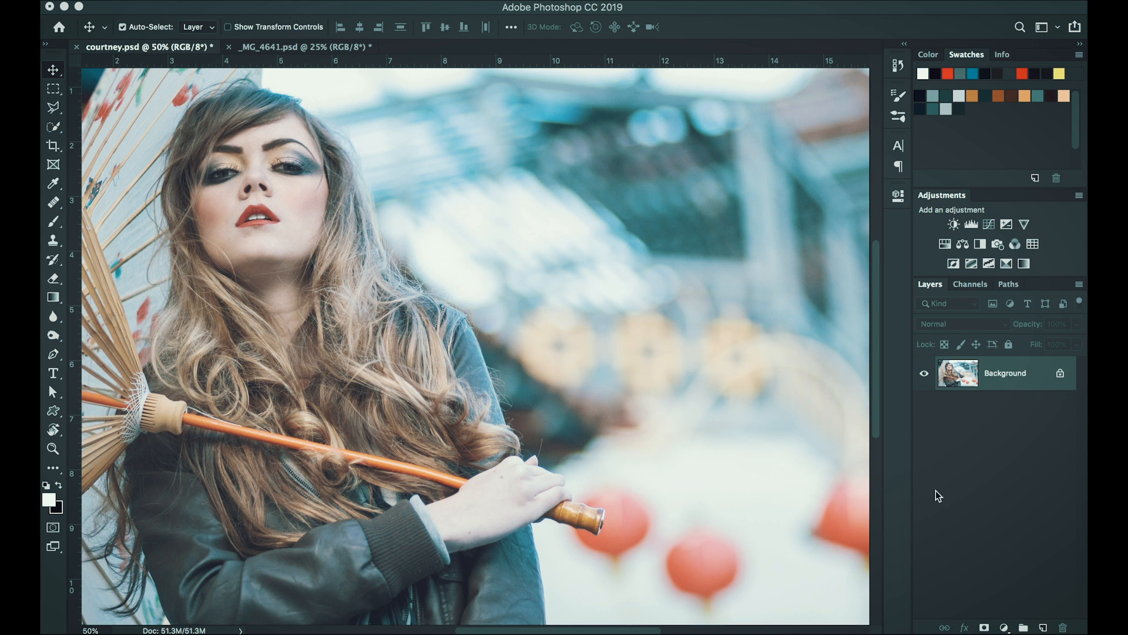
- Add a Color Lookup adjustment layer from the Layers panel's adjustment menu
click(1004, 627)
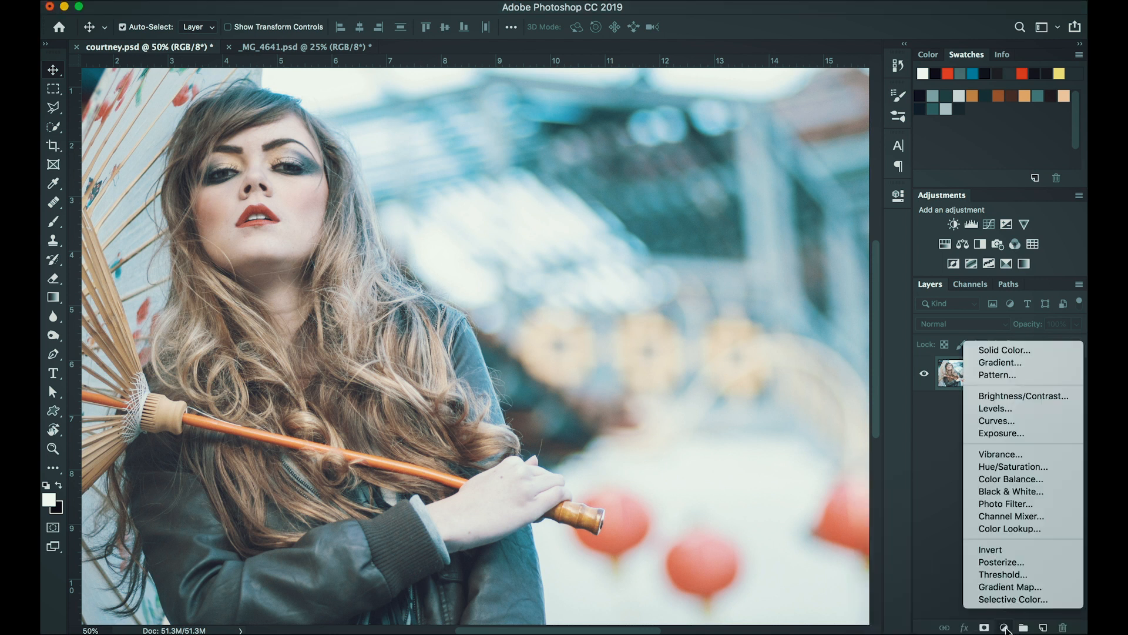
mouse_move(1009, 528)
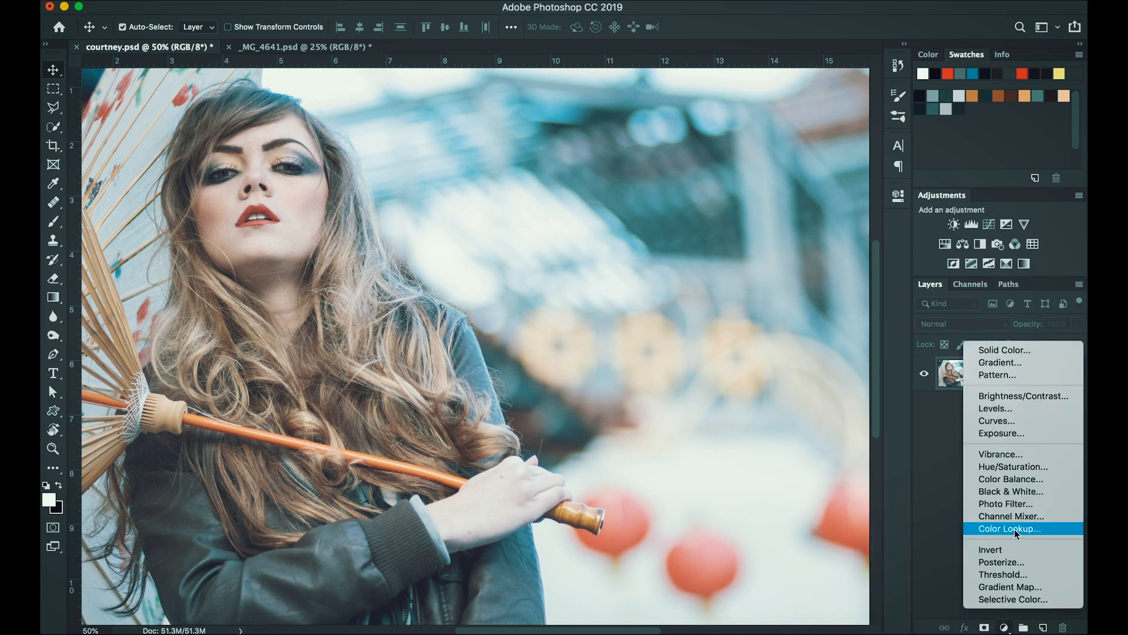
click(1008, 529)
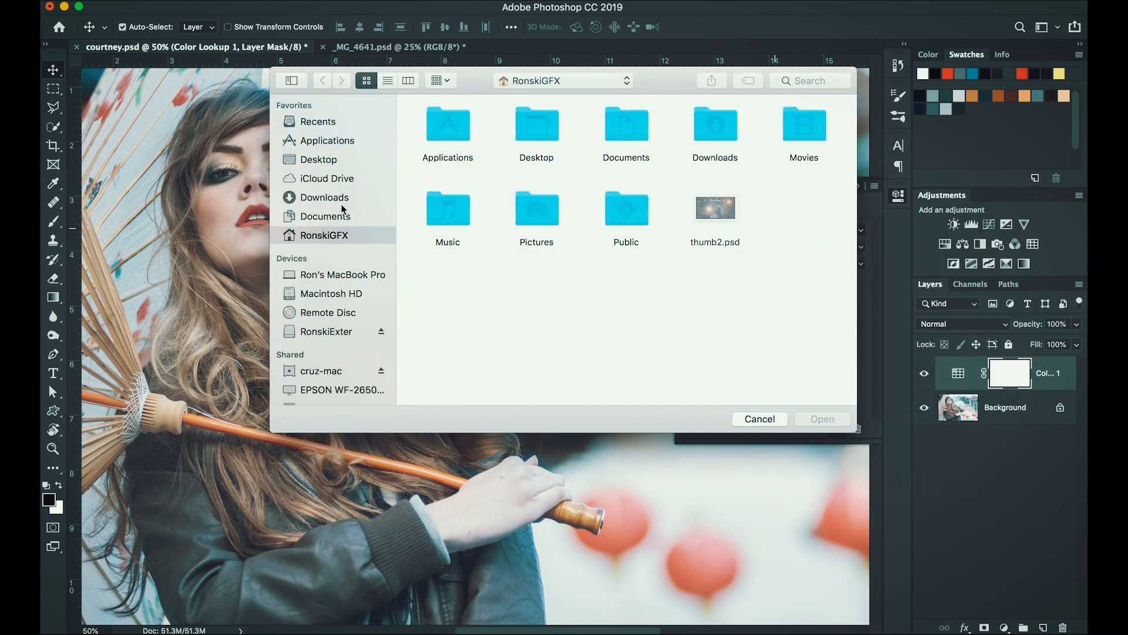
mouse_move(541, 94)
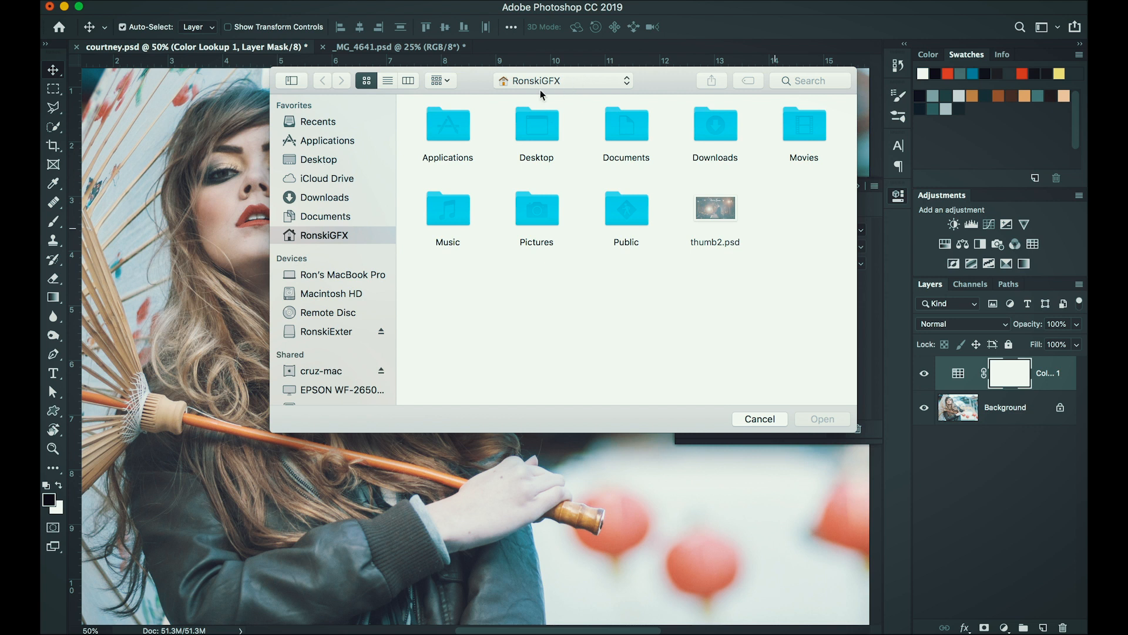
mouse_move(483, 134)
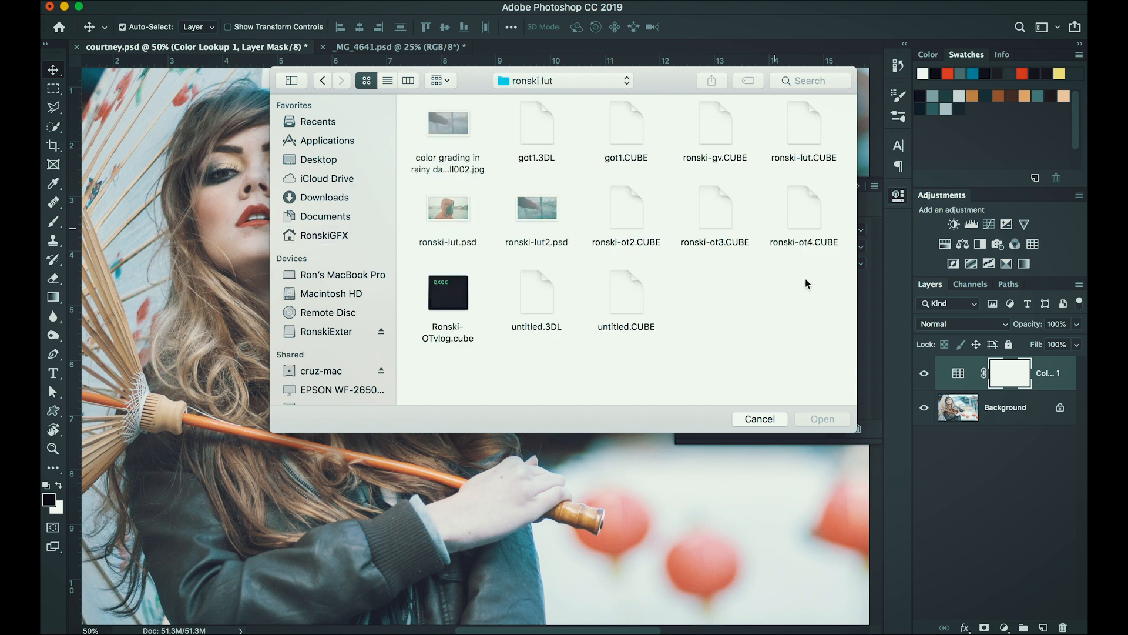
mouse_move(805, 218)
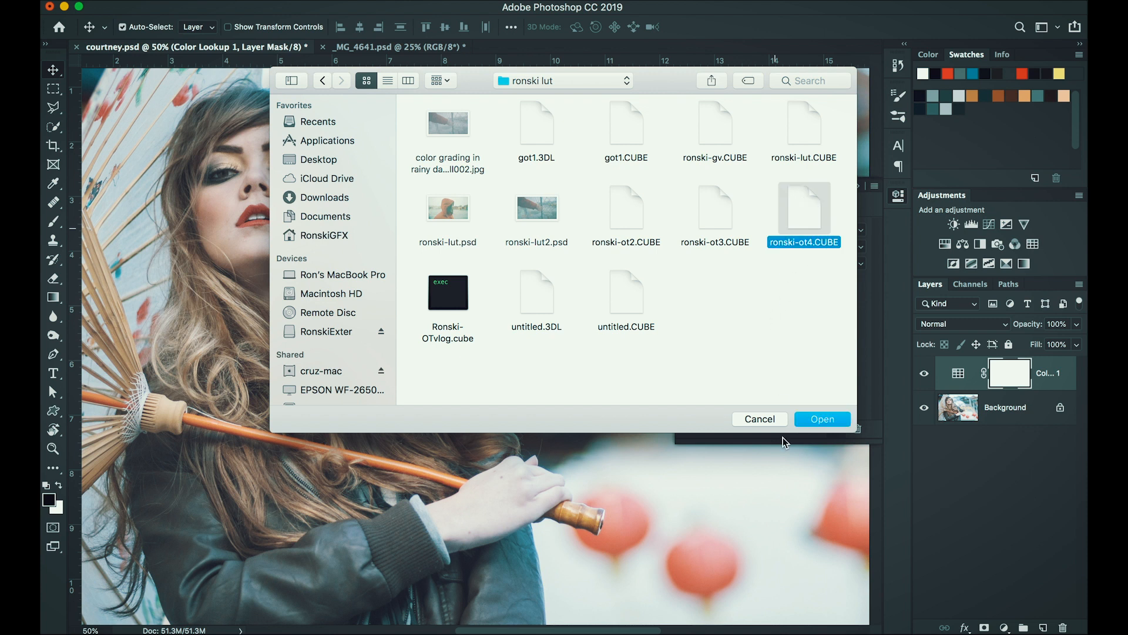
mouse_move(822, 419)
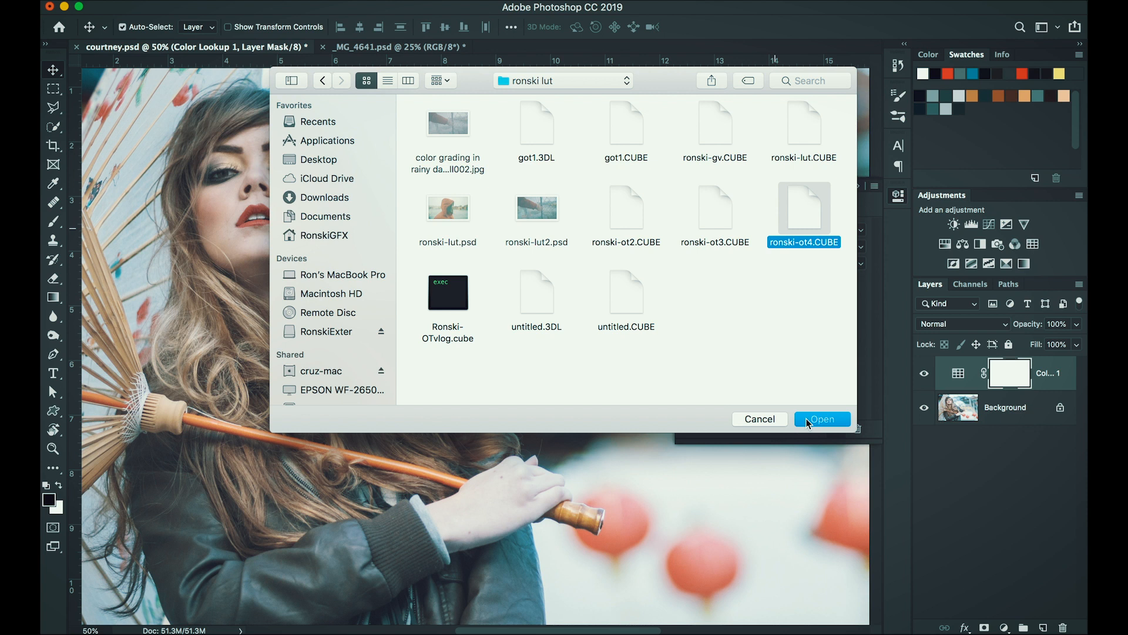
- Load ronski-ot4.CUBE from the ronski lut folder into the Color Lookup layer
click(821, 419)
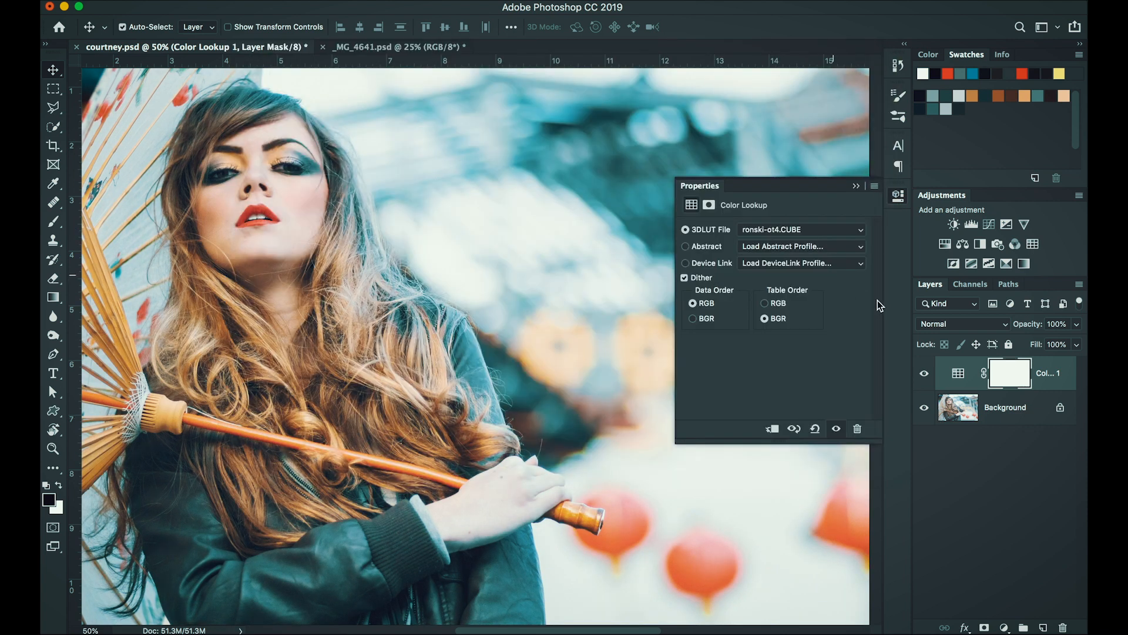
- Set the Color Lookup layer to 80% opacity, toggling the grade to compare with the original
click(926, 373)
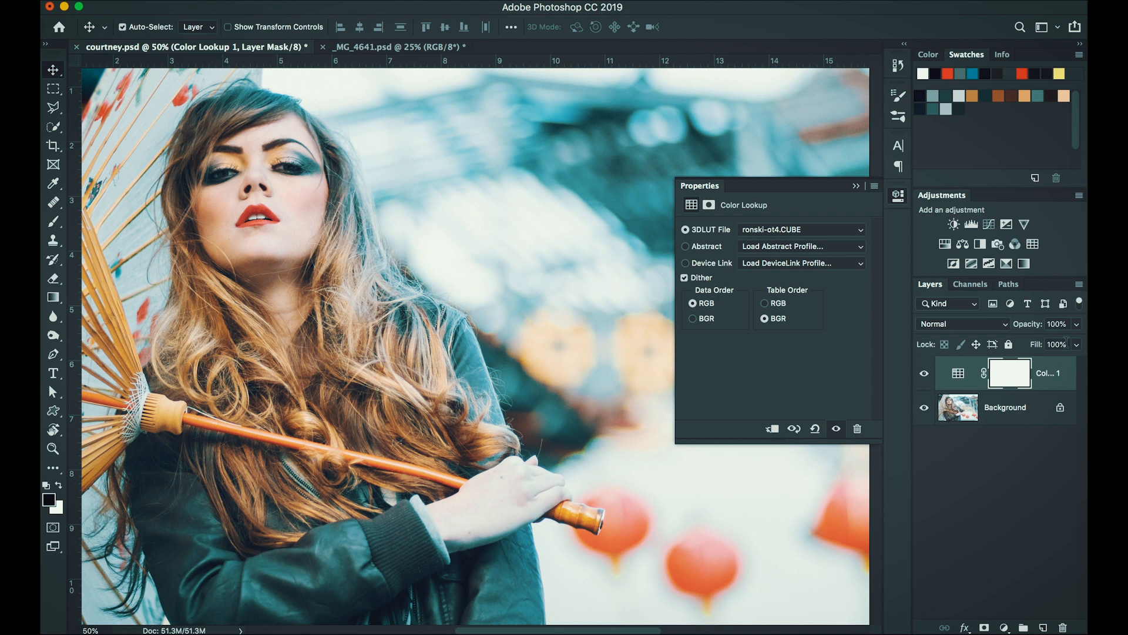
mouse_move(1005, 432)
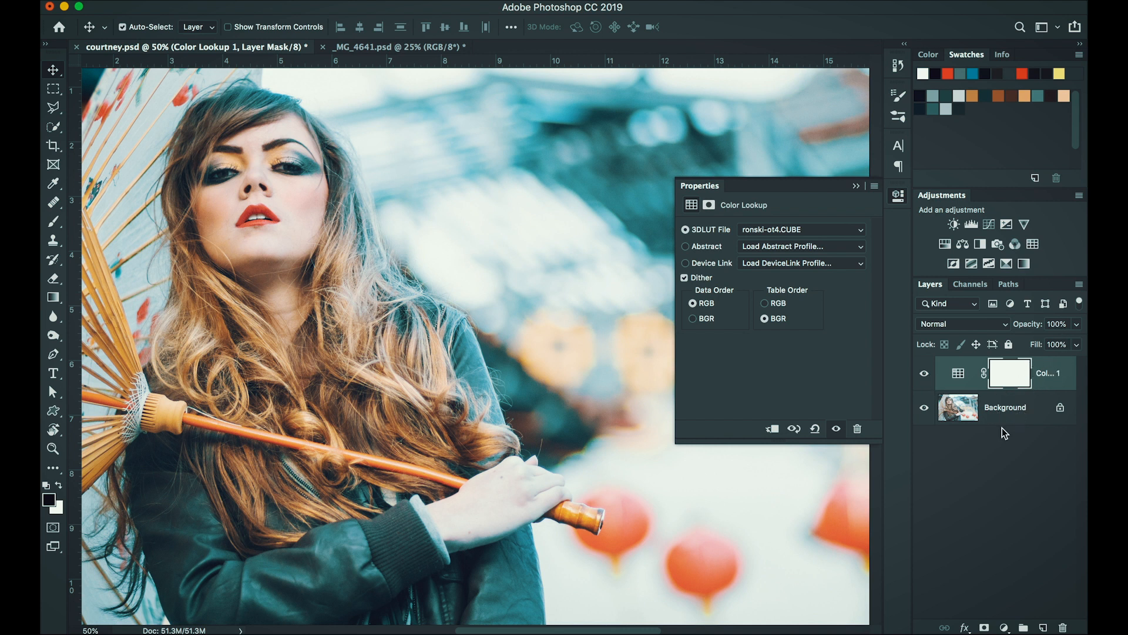
mouse_move(1074, 330)
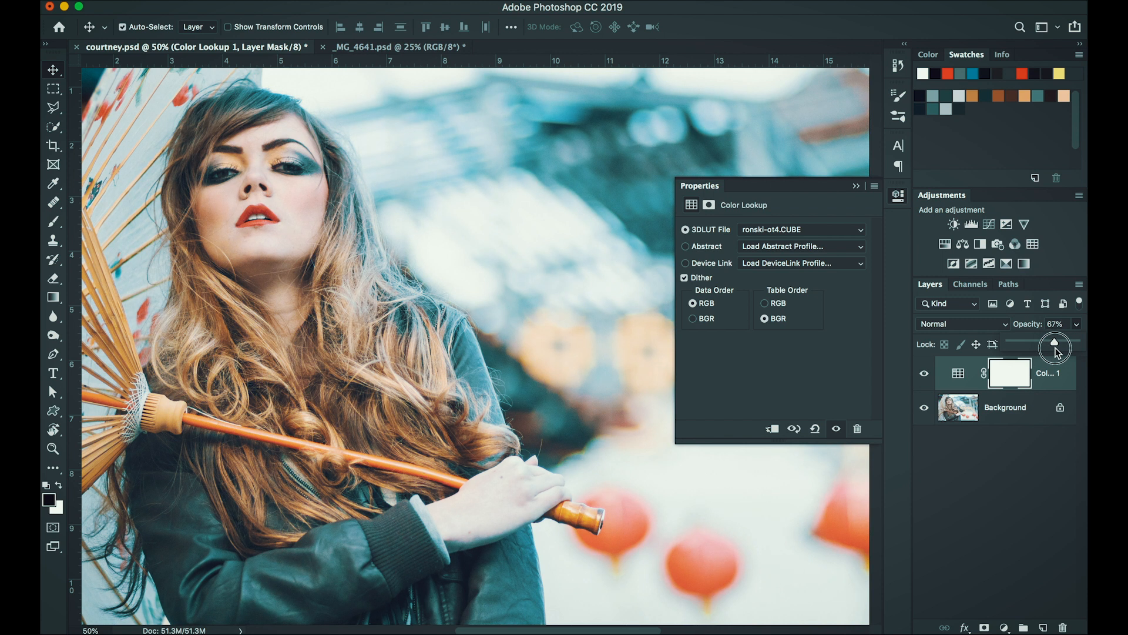
click(1005, 407)
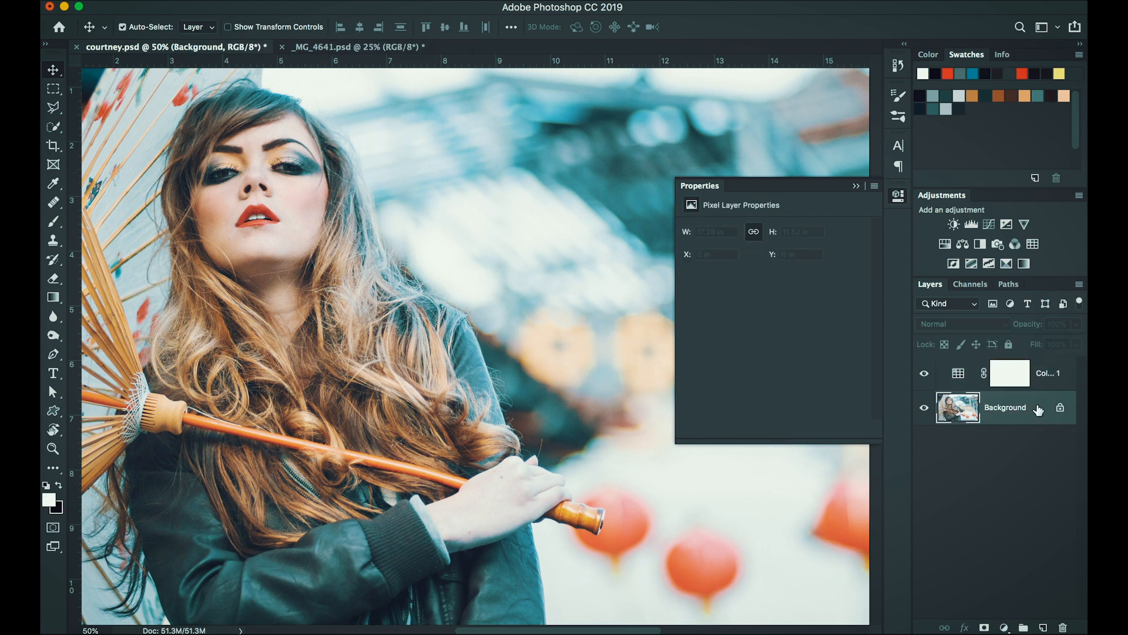
click(923, 372)
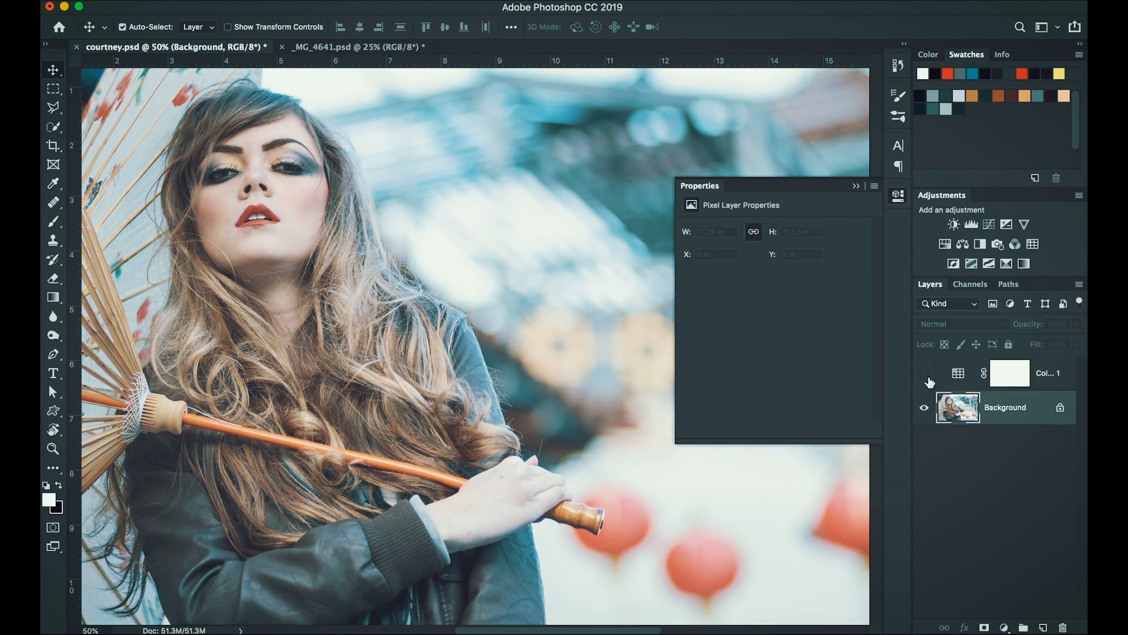
click(926, 373)
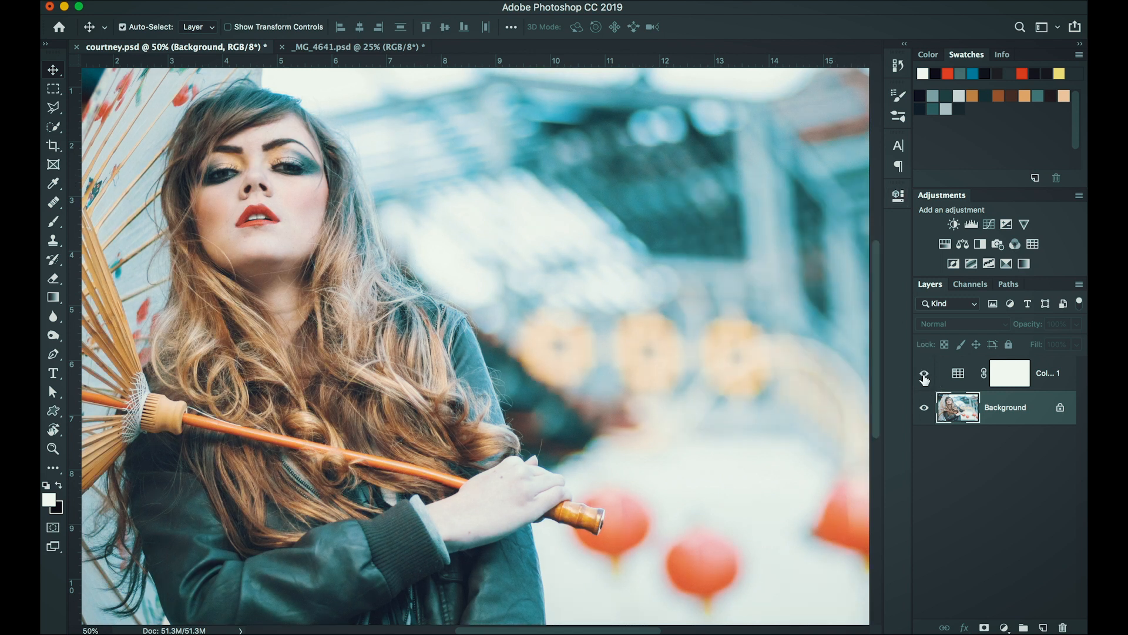
click(924, 372)
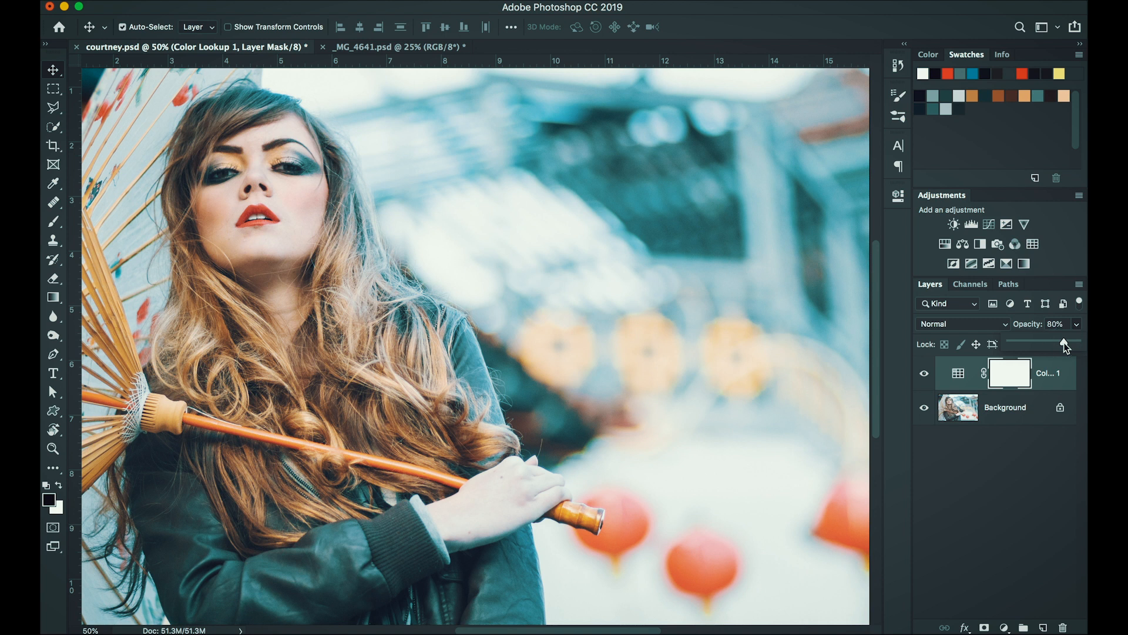
click(1006, 407)
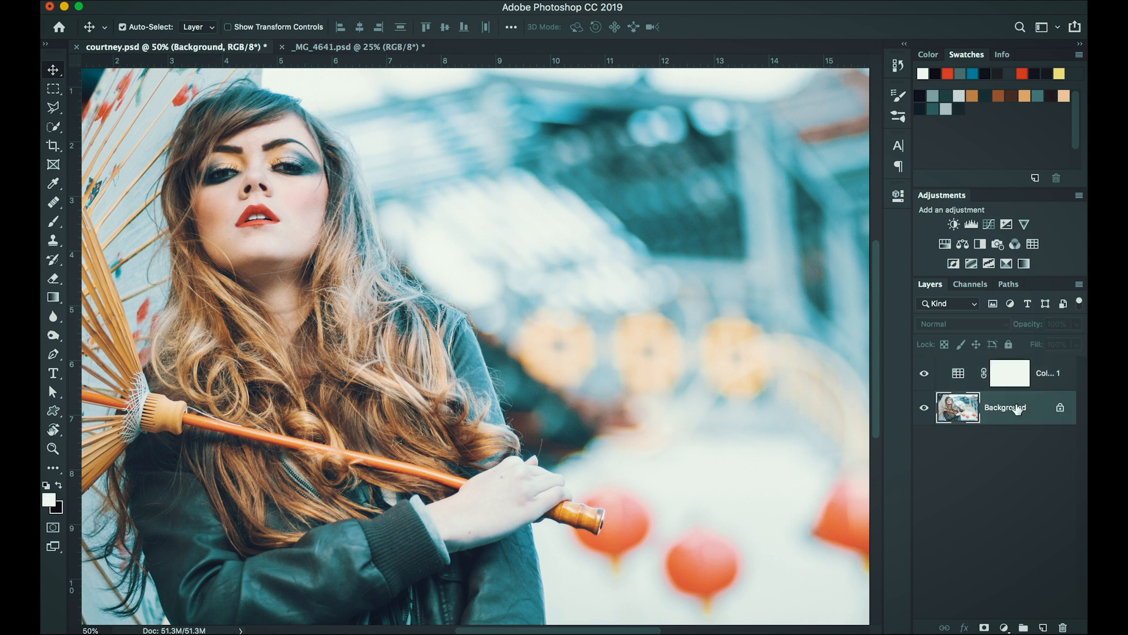
mouse_move(1007, 626)
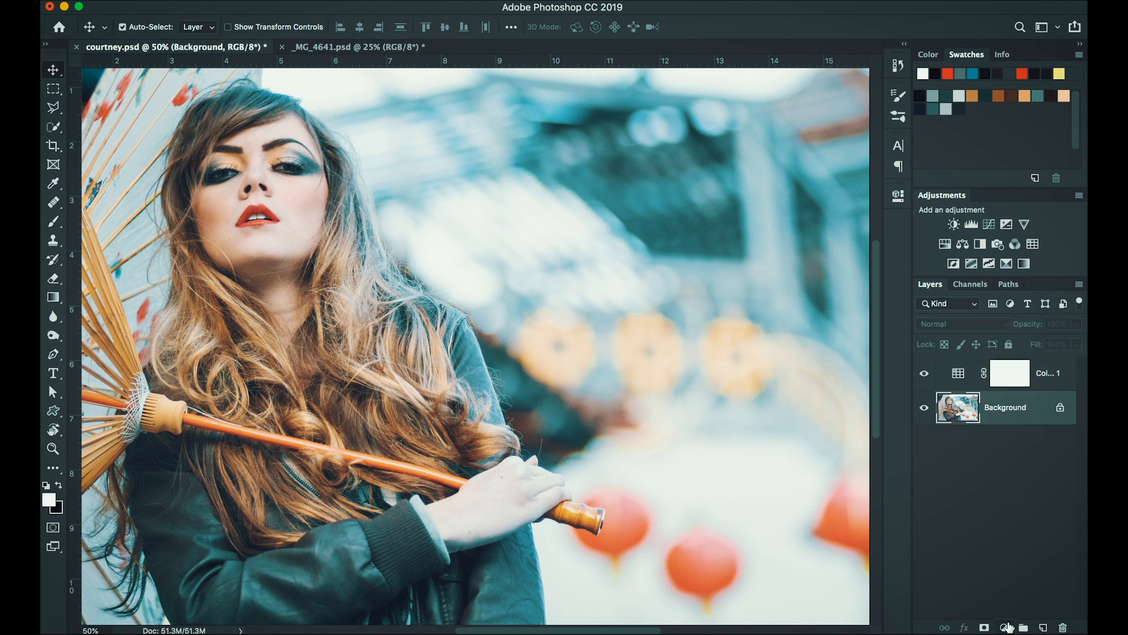
- Add a Curves 1 adjustment above the photo and reshape its blue channel curve
click(1004, 627)
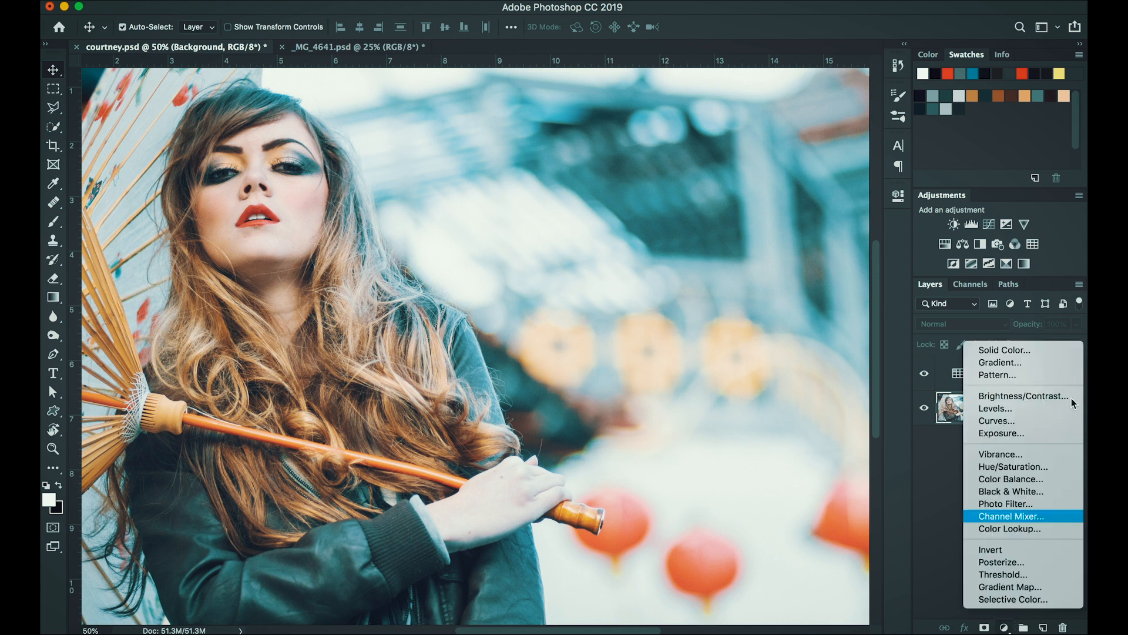
mouse_move(1022, 420)
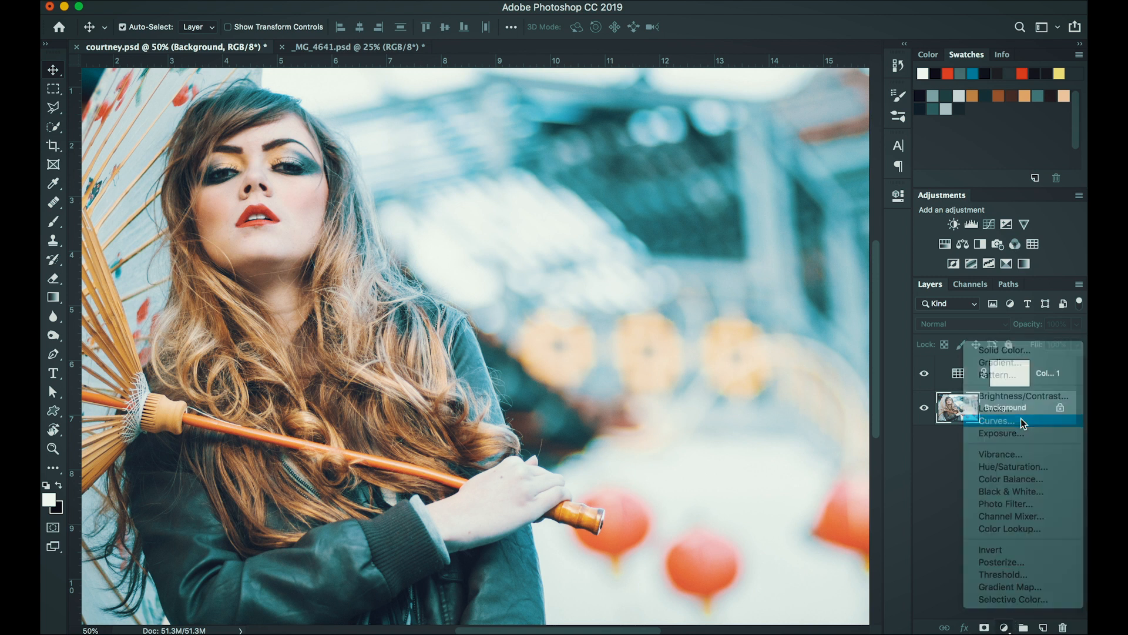
click(997, 420)
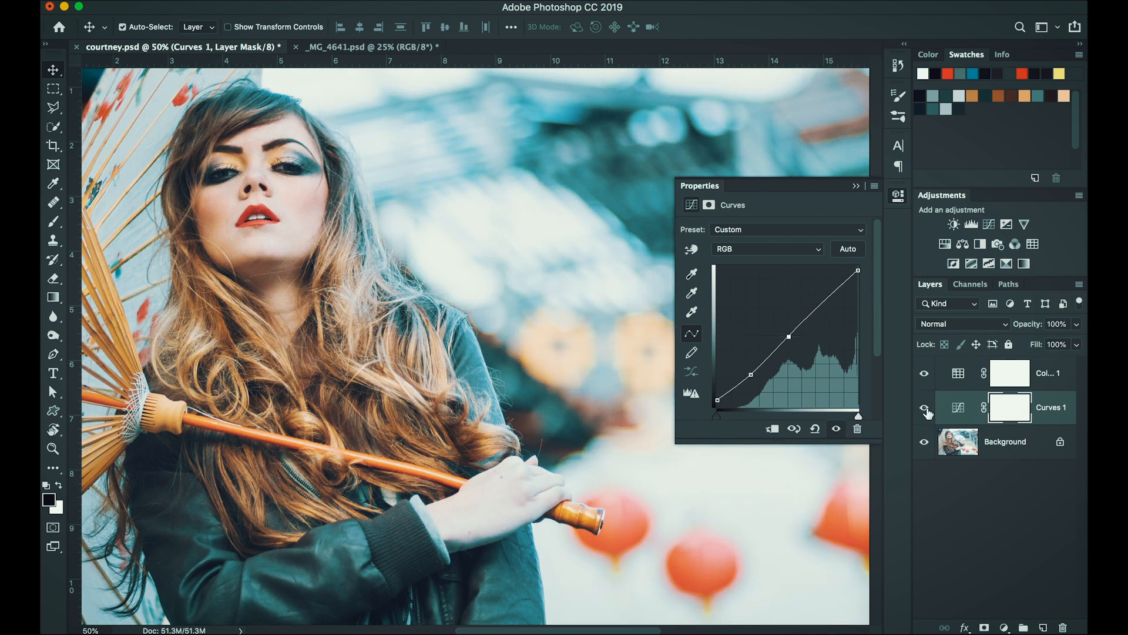
click(766, 248)
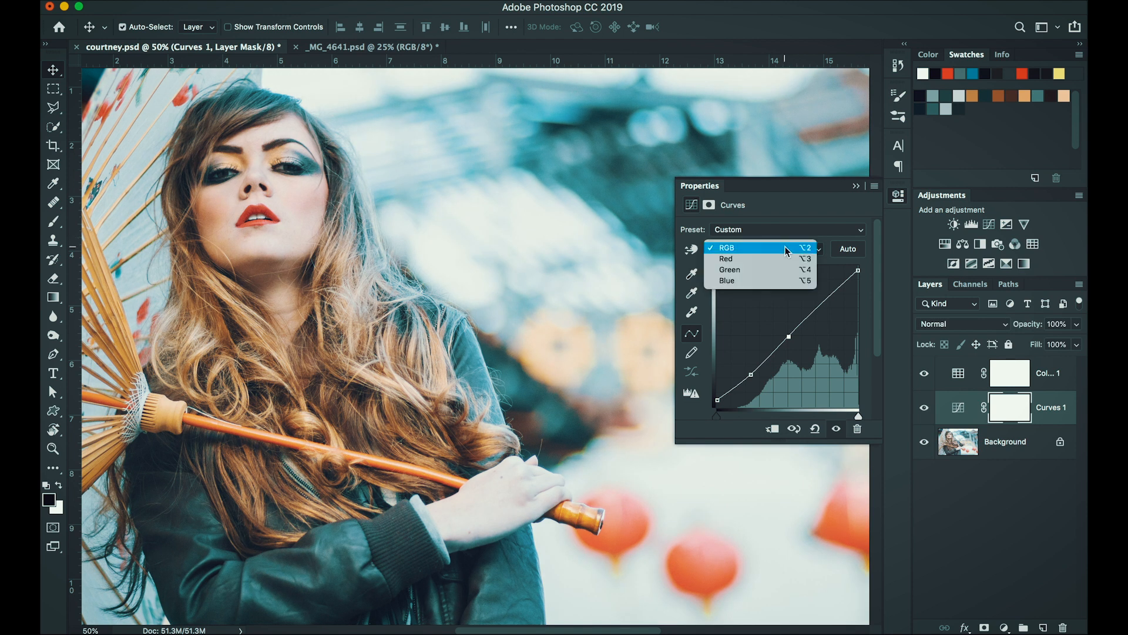
click(728, 281)
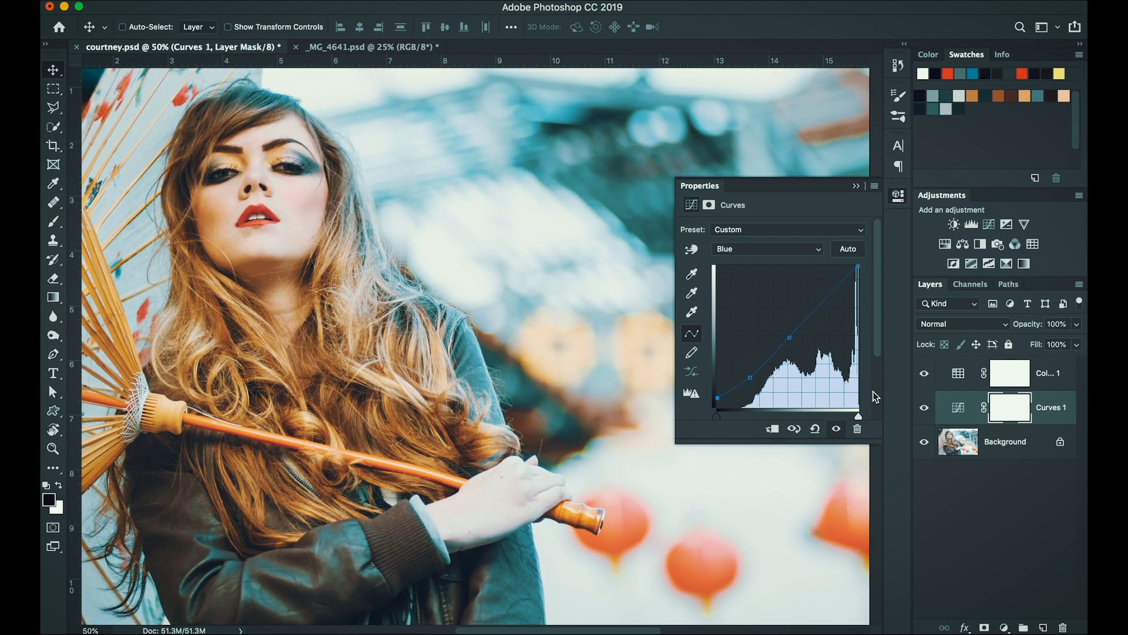
click(856, 185)
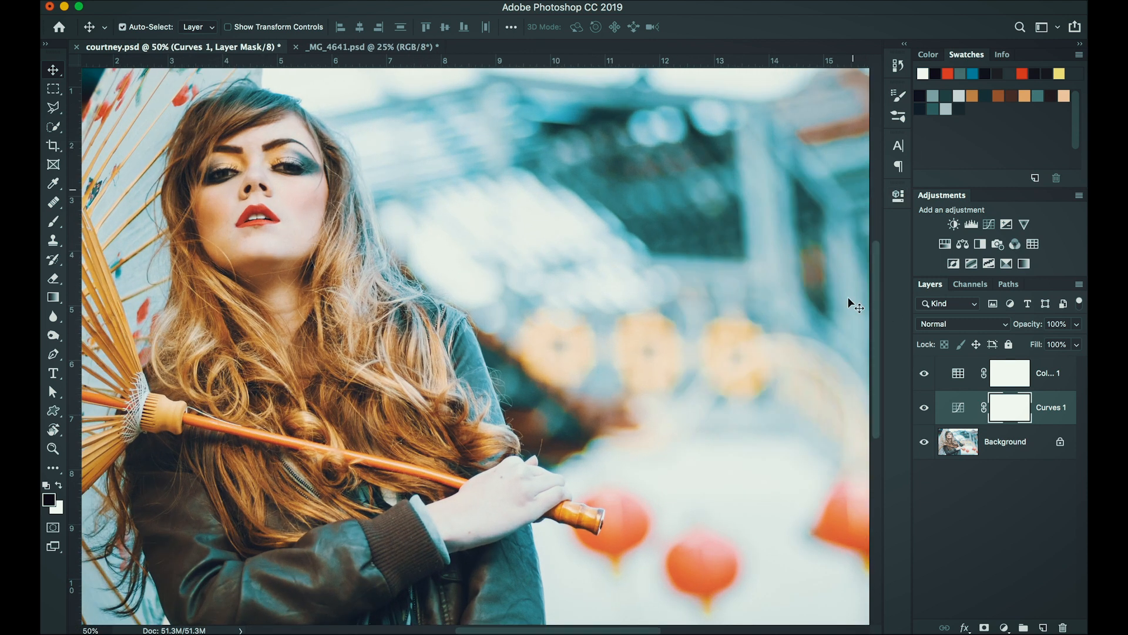
click(924, 442)
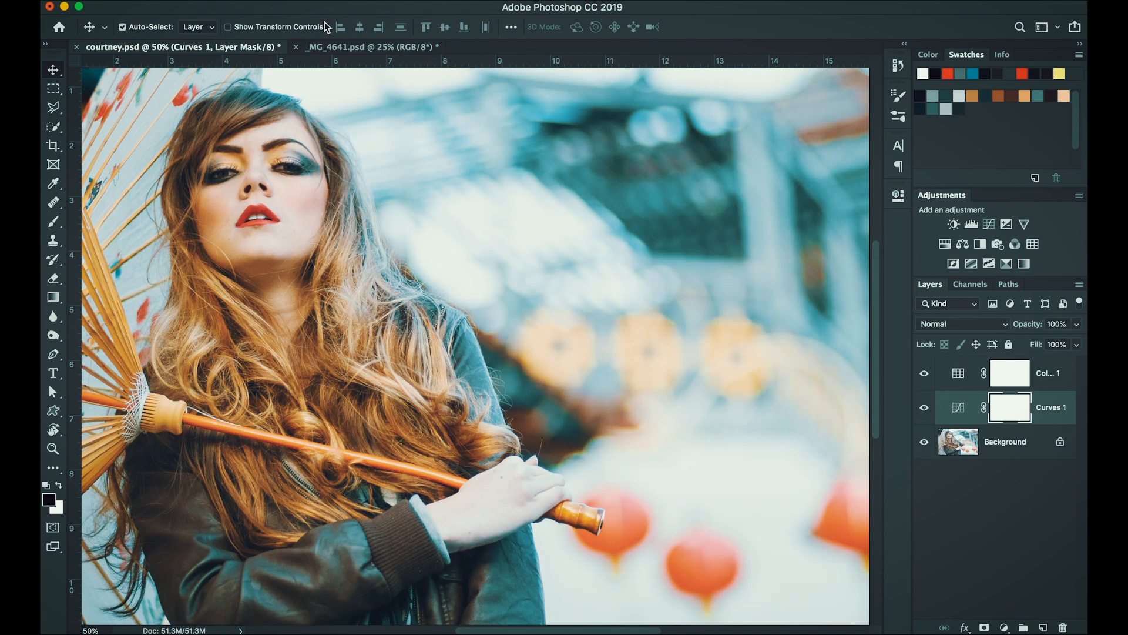
- In _MG_4641.psd, add a Color Lookup layer and show its 3D LUT File list
click(371, 47)
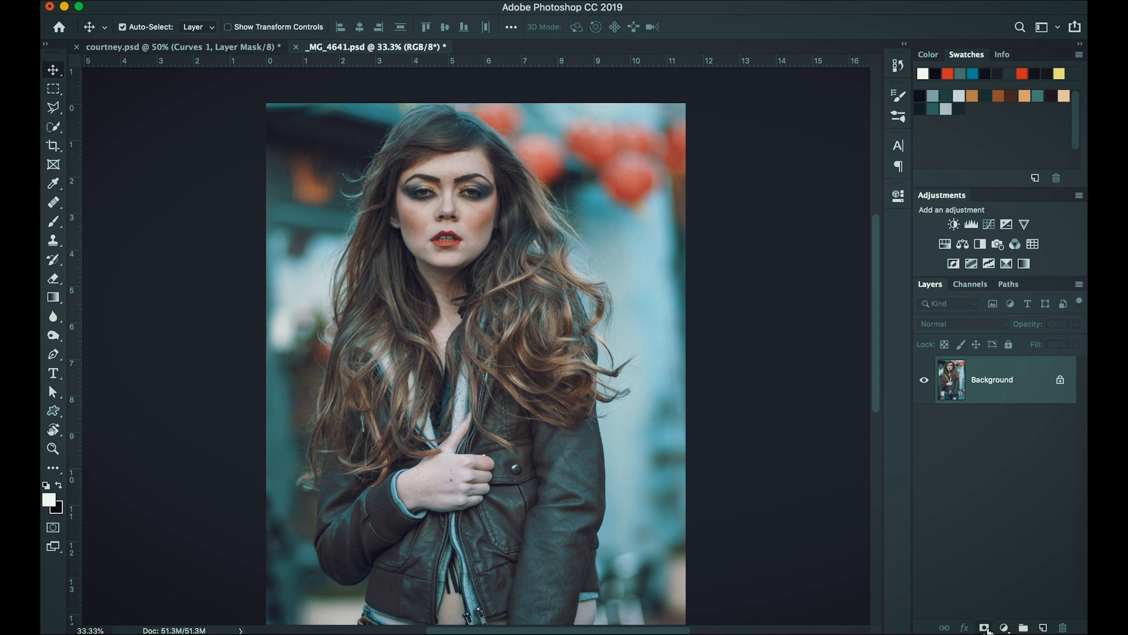
click(1004, 627)
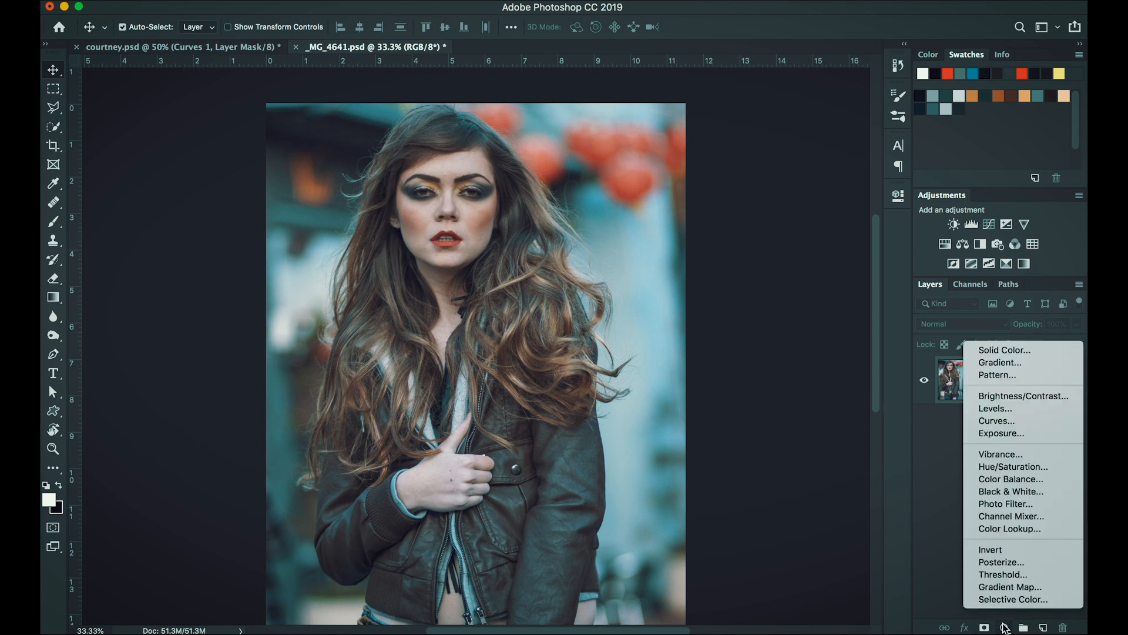
mouse_move(1026, 533)
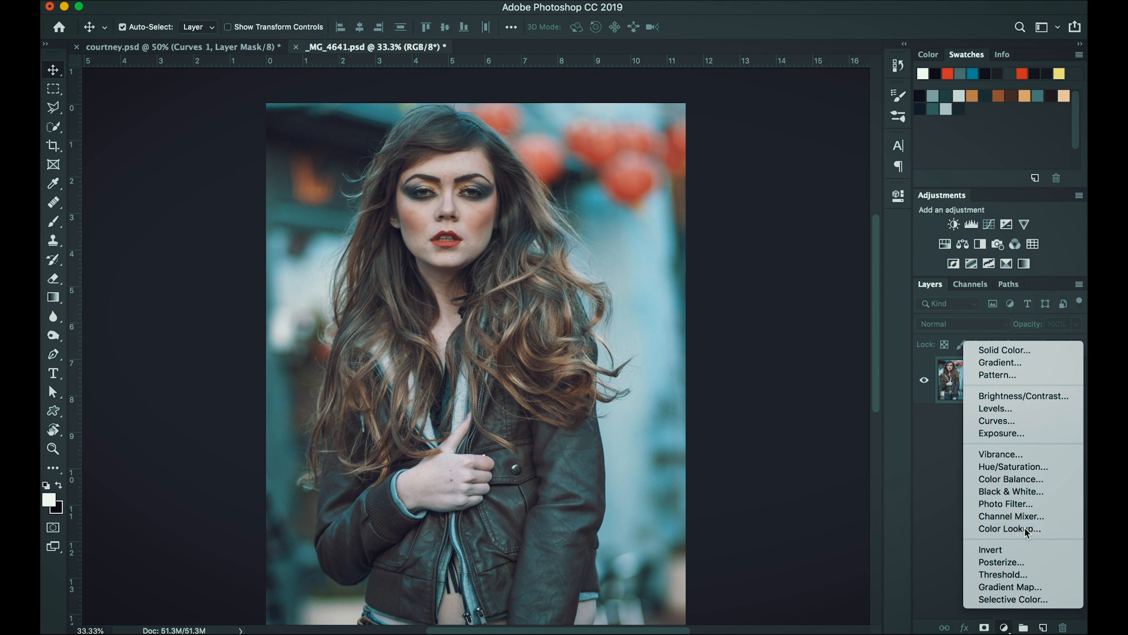
click(1009, 528)
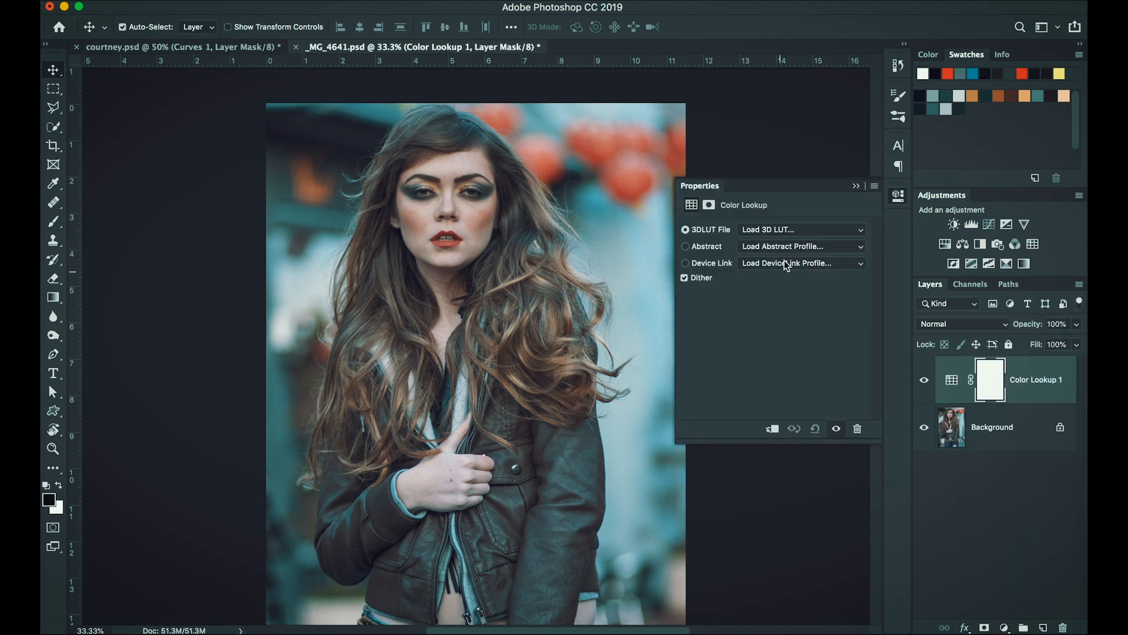
click(799, 229)
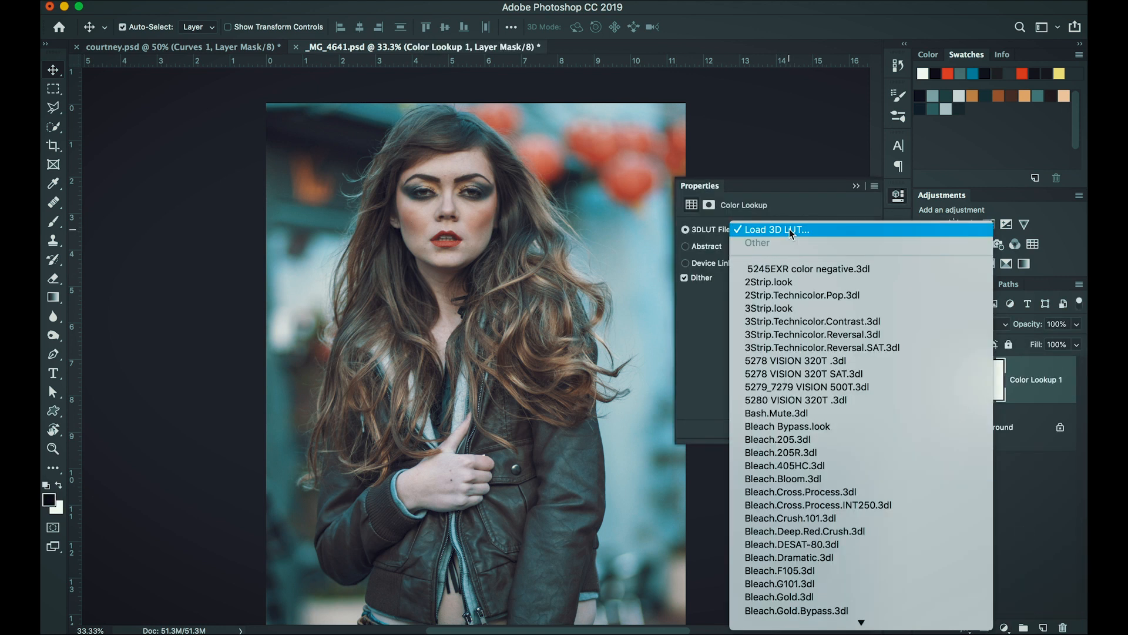
- Load ronski-ot4.CUBE into the second portrait's Color Lookup layer
click(775, 229)
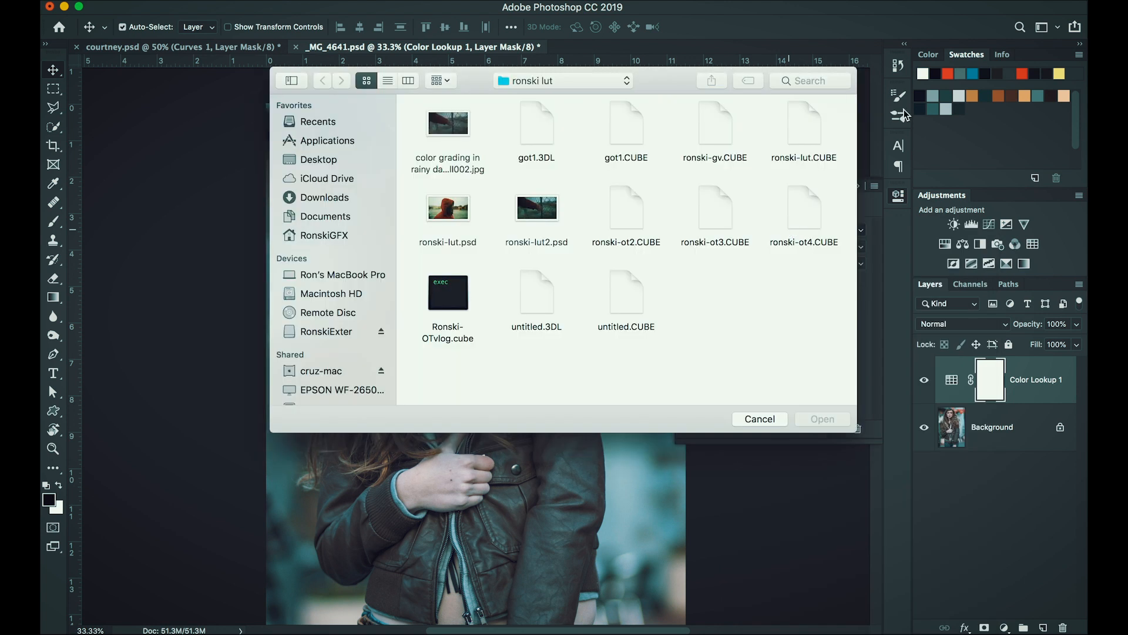
click(804, 210)
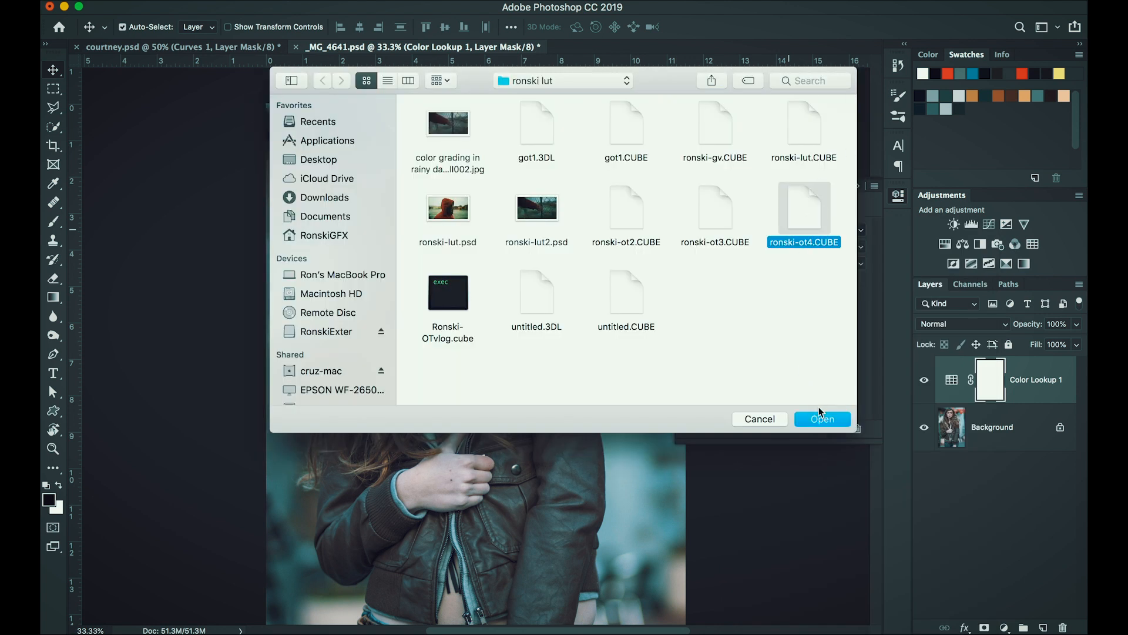
mouse_move(822, 423)
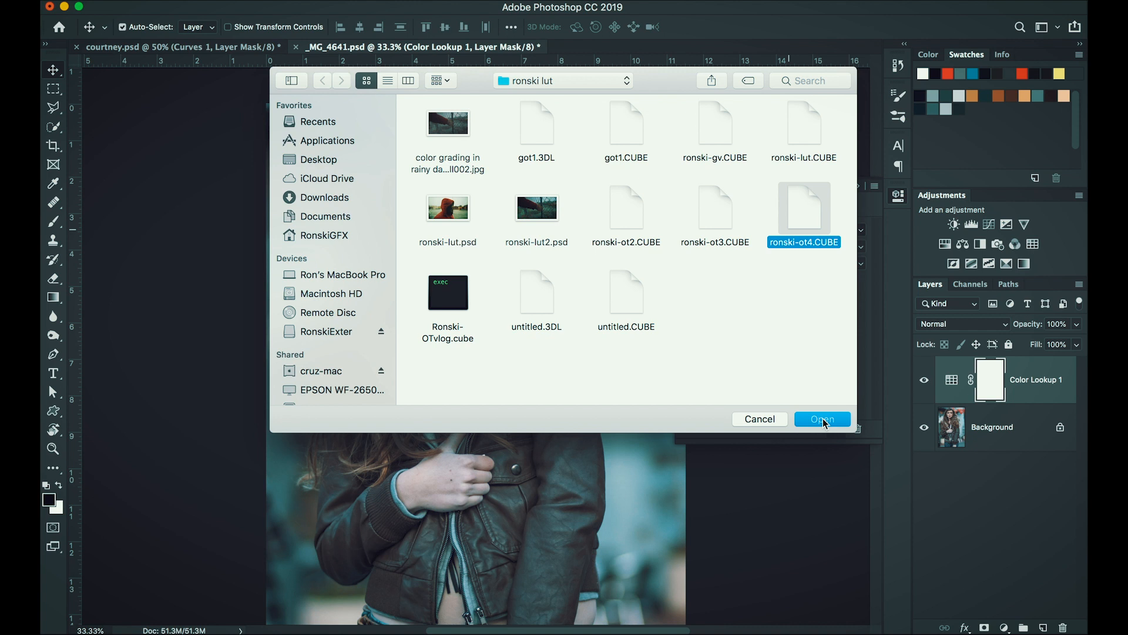
click(822, 419)
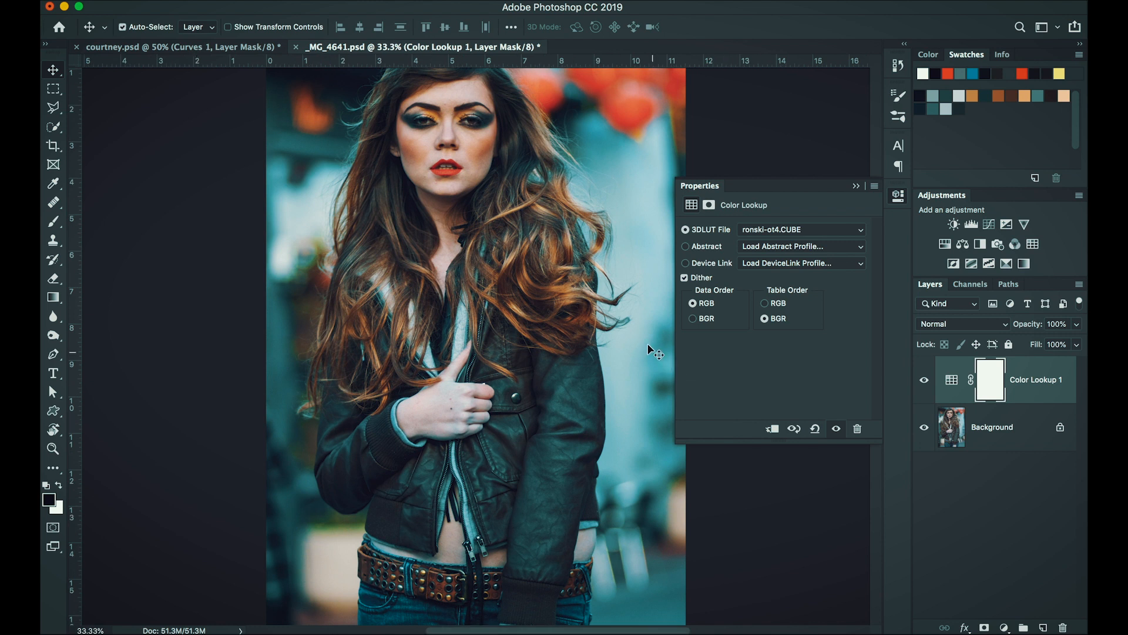
mouse_move(1076, 347)
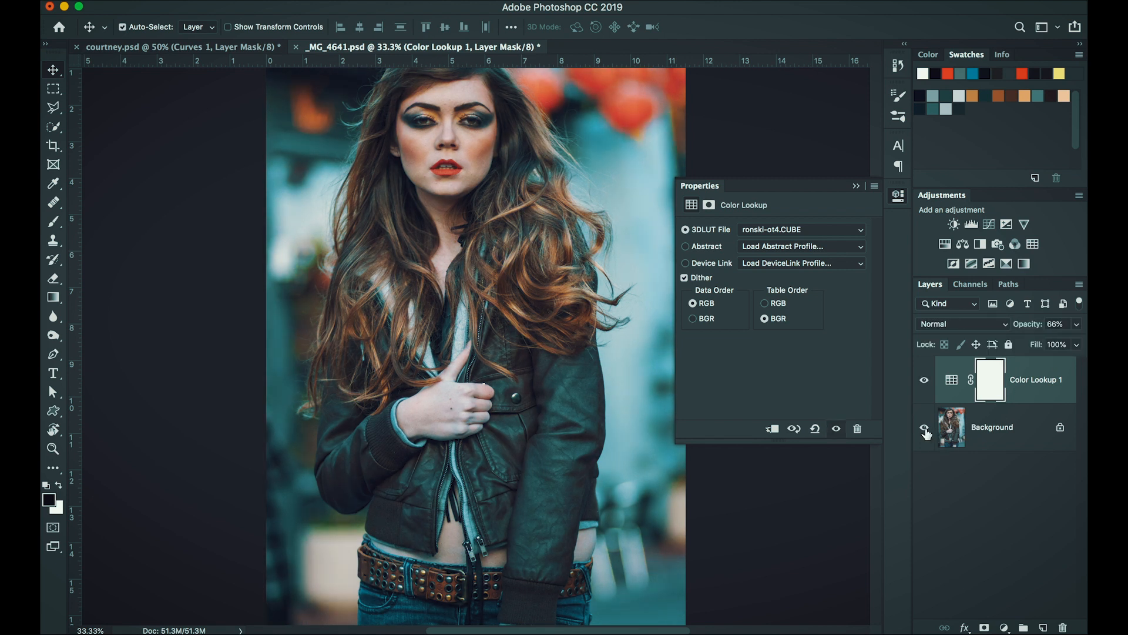
mouse_move(926, 430)
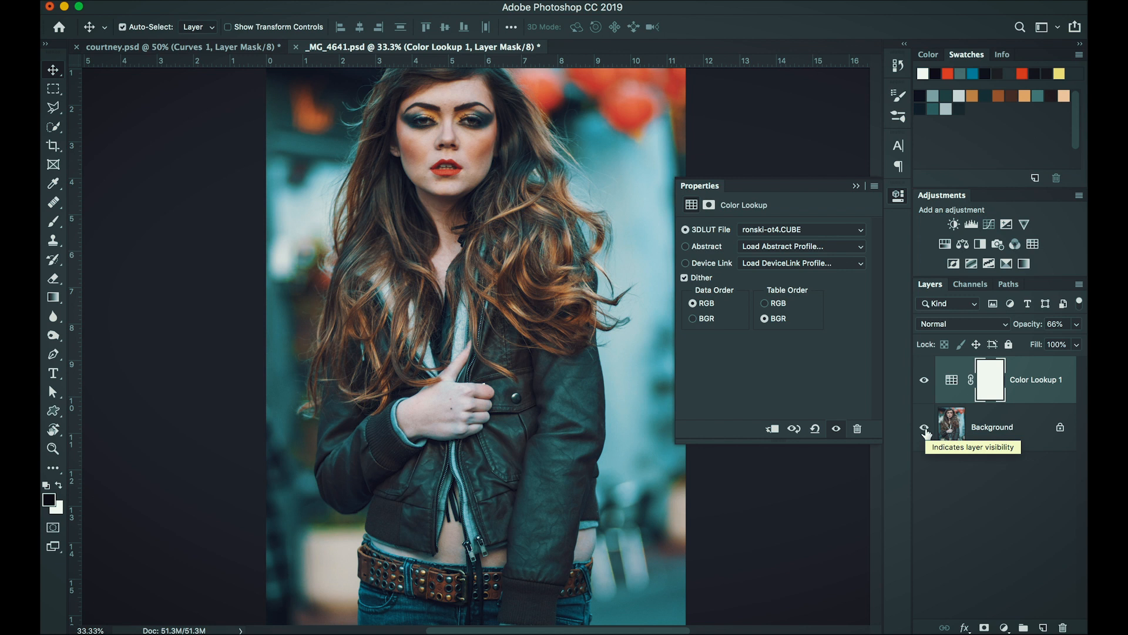
mouse_move(962, 391)
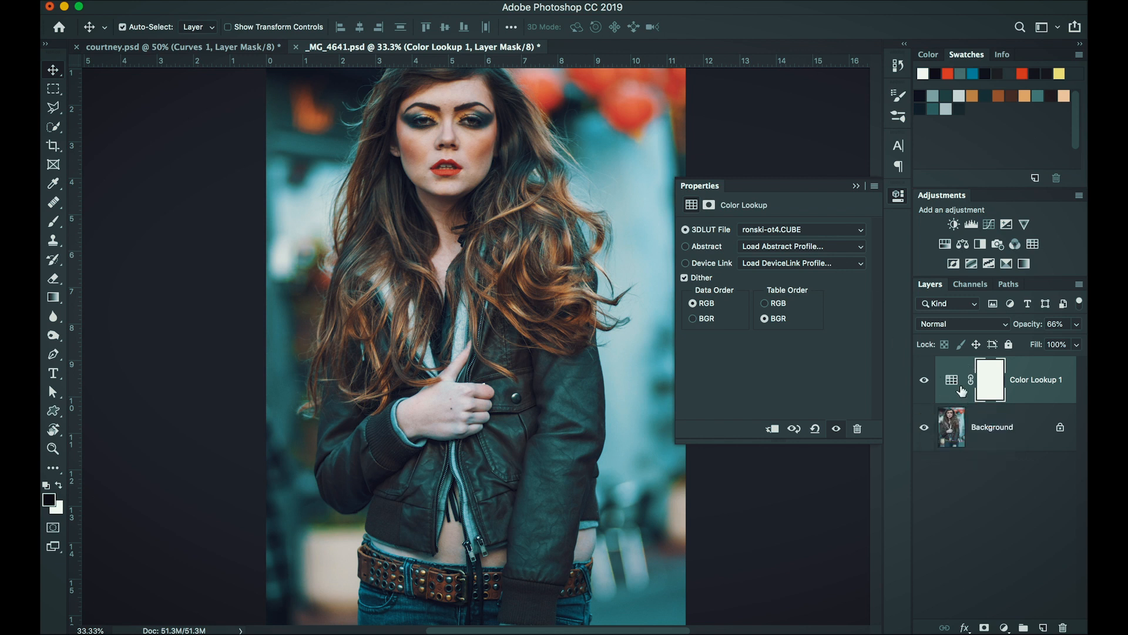
- Browse the built-in 3D LUT presets, then start loading a LUT from disk
click(801, 229)
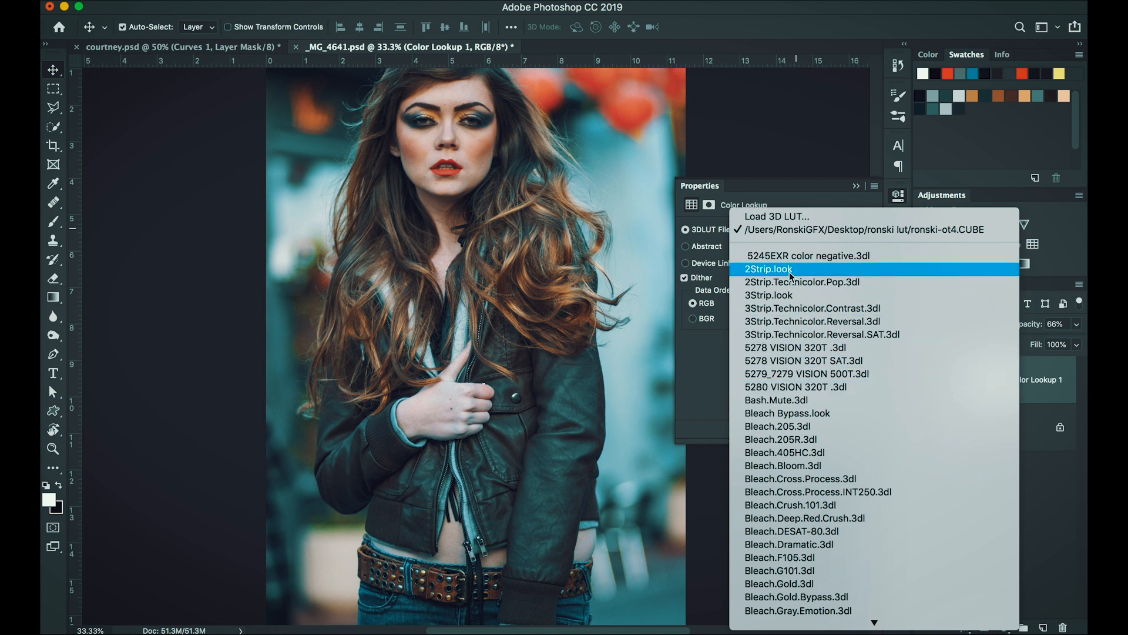
mouse_move(805, 256)
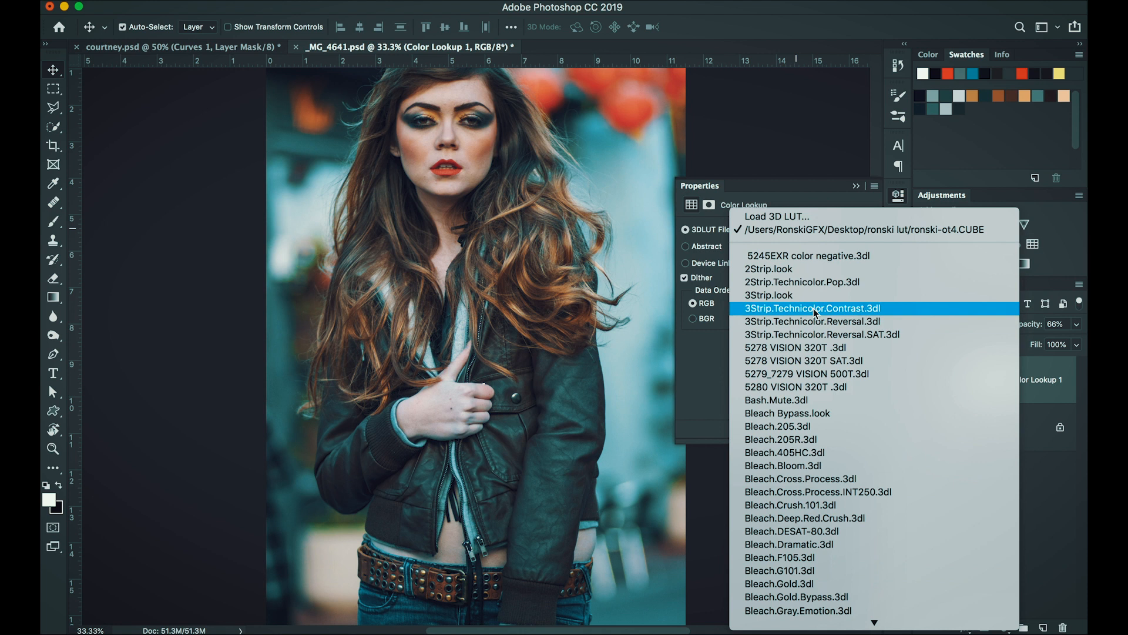
click(775, 215)
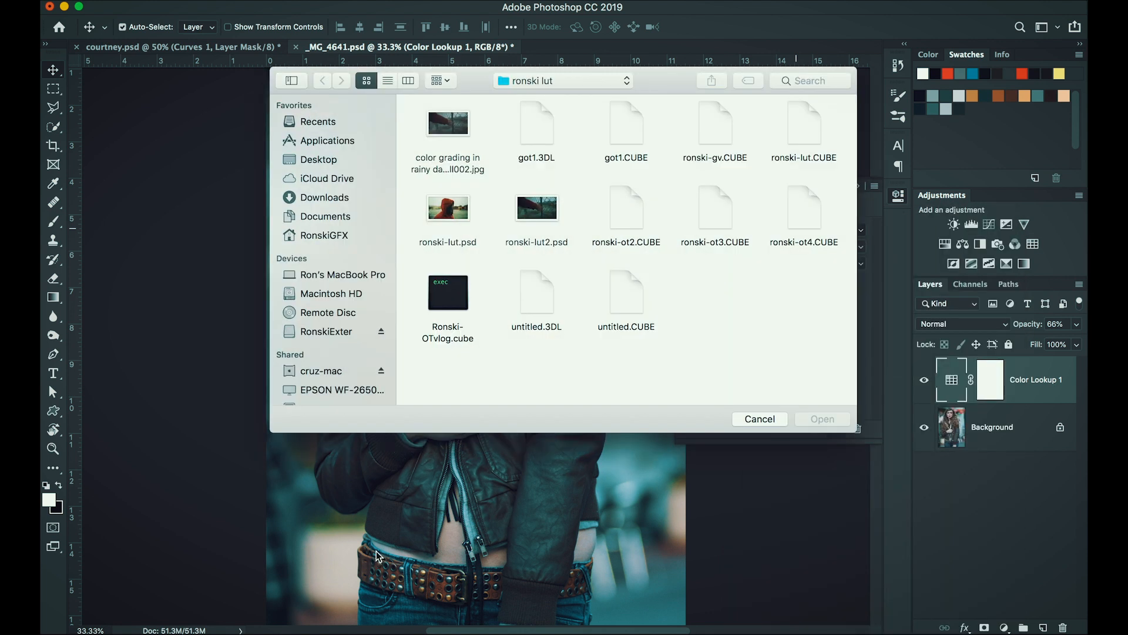
- Cancel the LUT dialog, browse Finder into Photoshop's Presets/3DLUTs folder, and reopen the LUT list
click(327, 141)
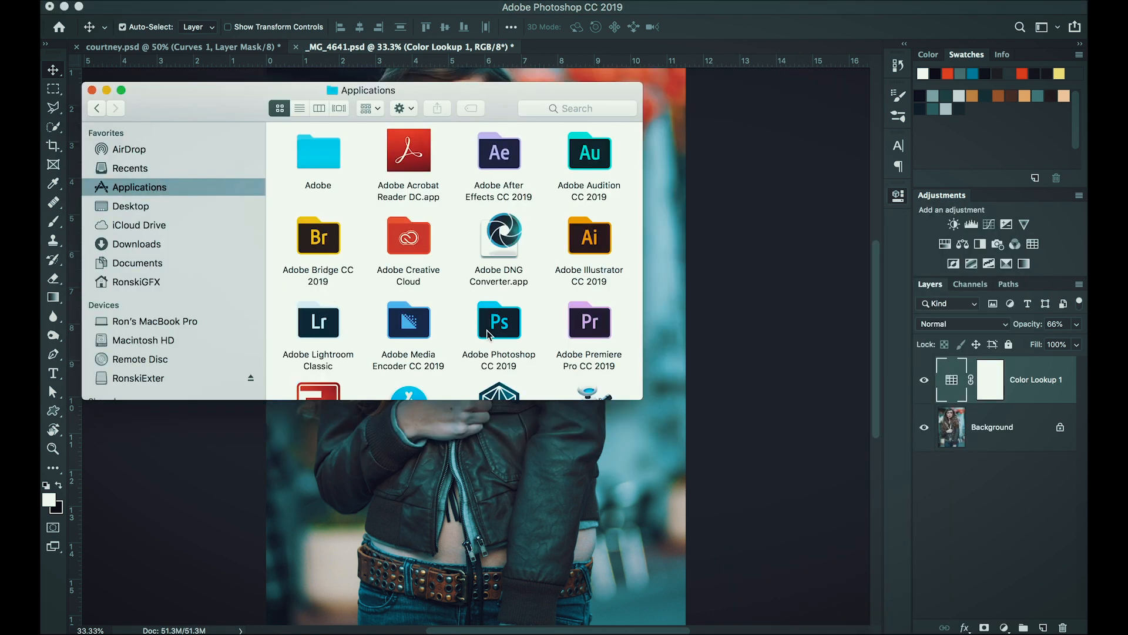
double_click(498, 321)
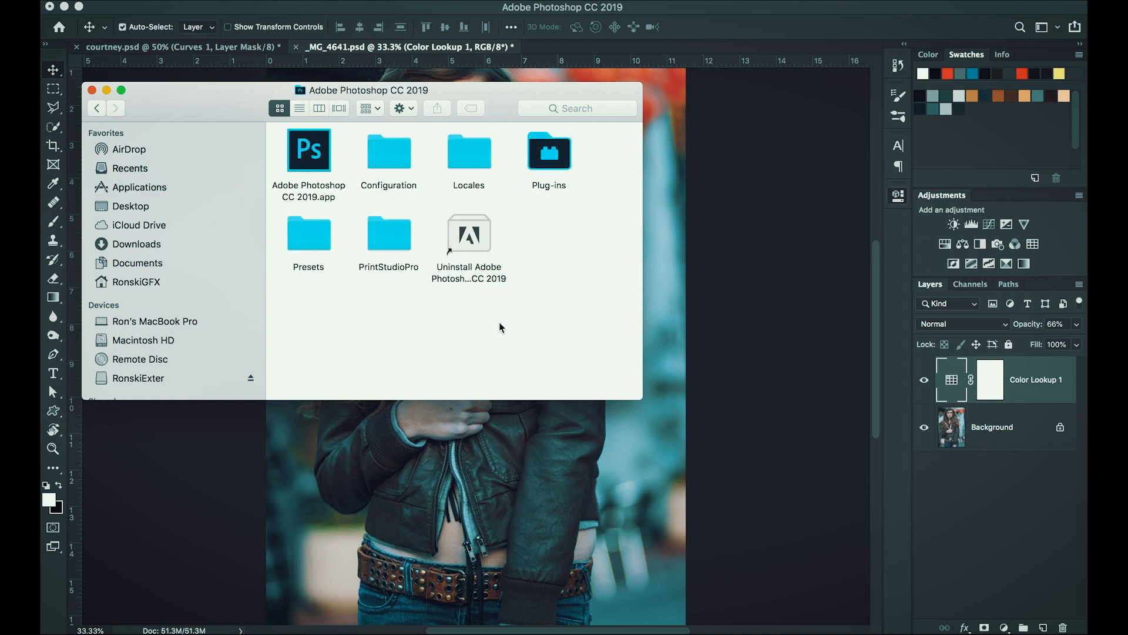
click(308, 233)
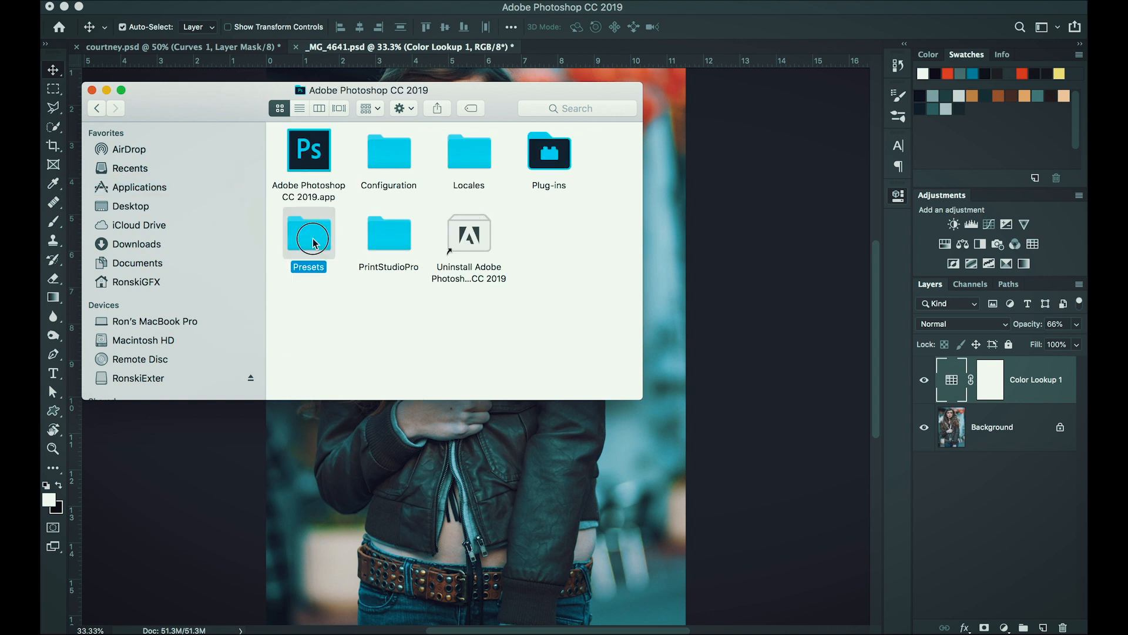
double_click(308, 231)
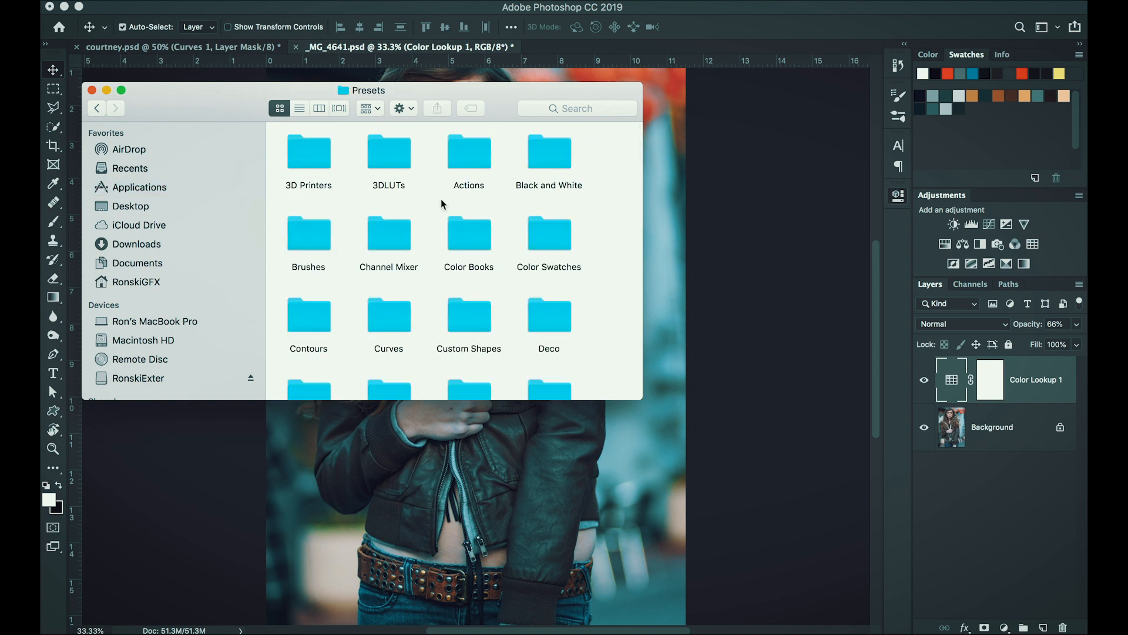
double_click(388, 151)
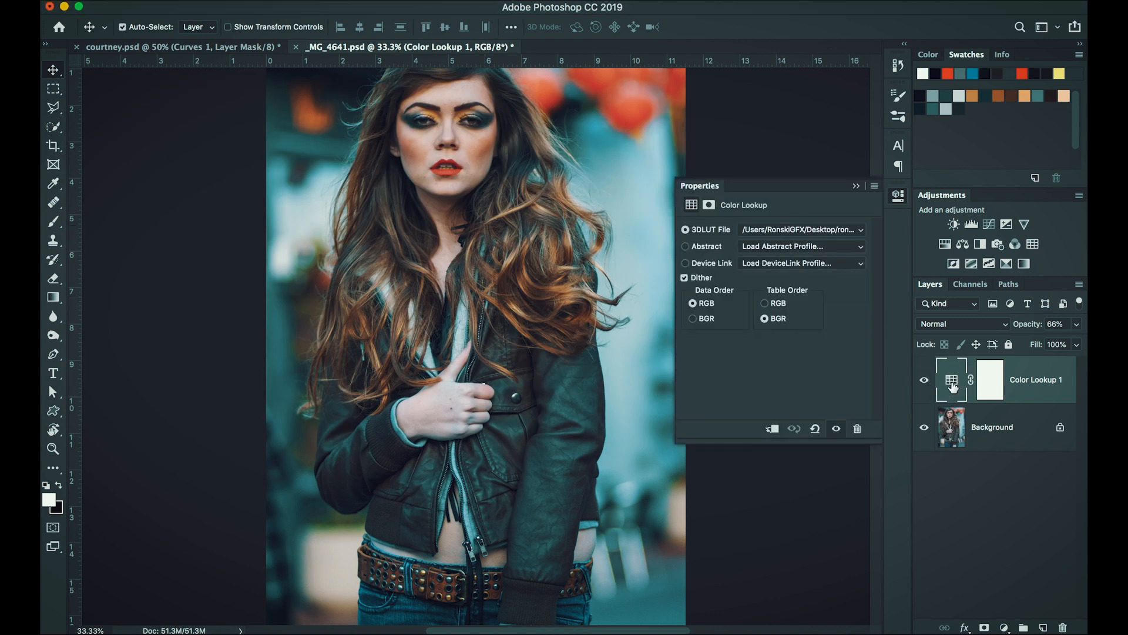
click(801, 230)
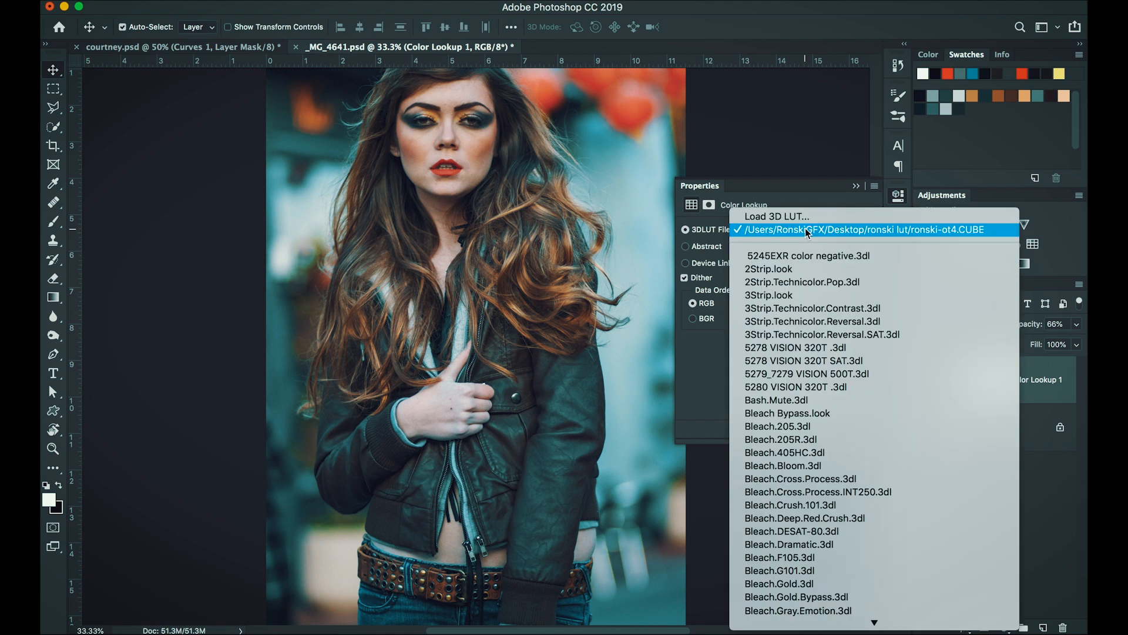
scroll(down, 3)
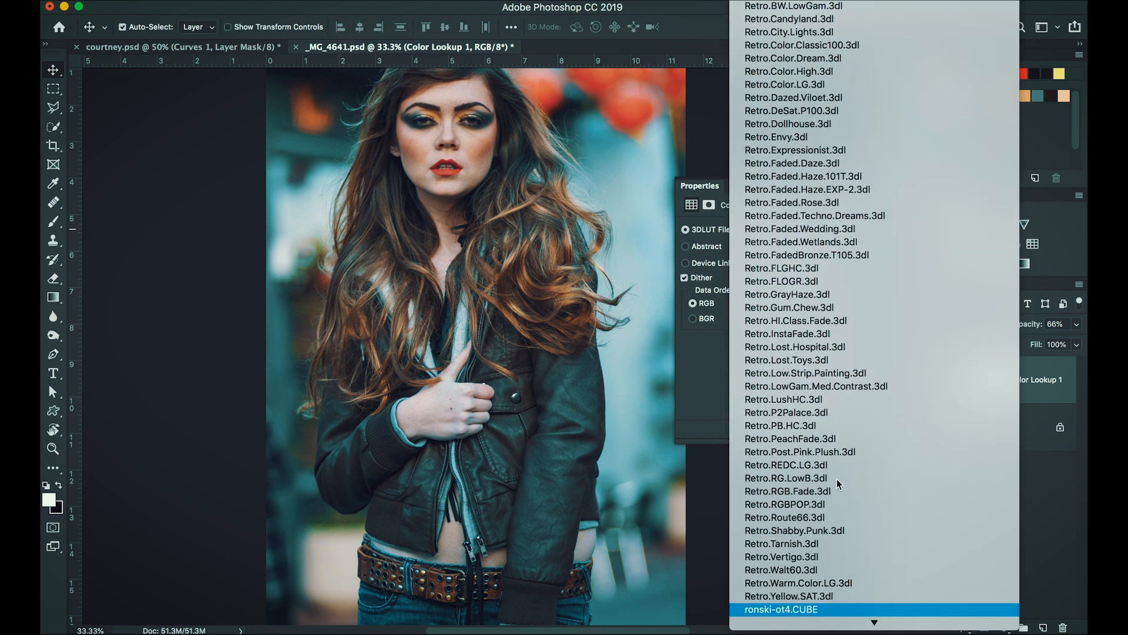